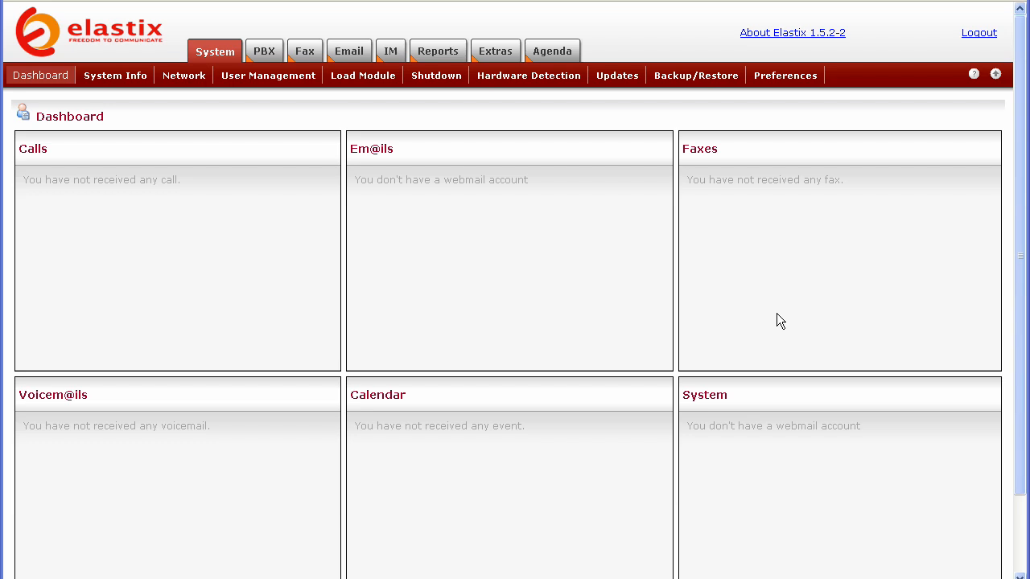
mouse_move(506, 310)
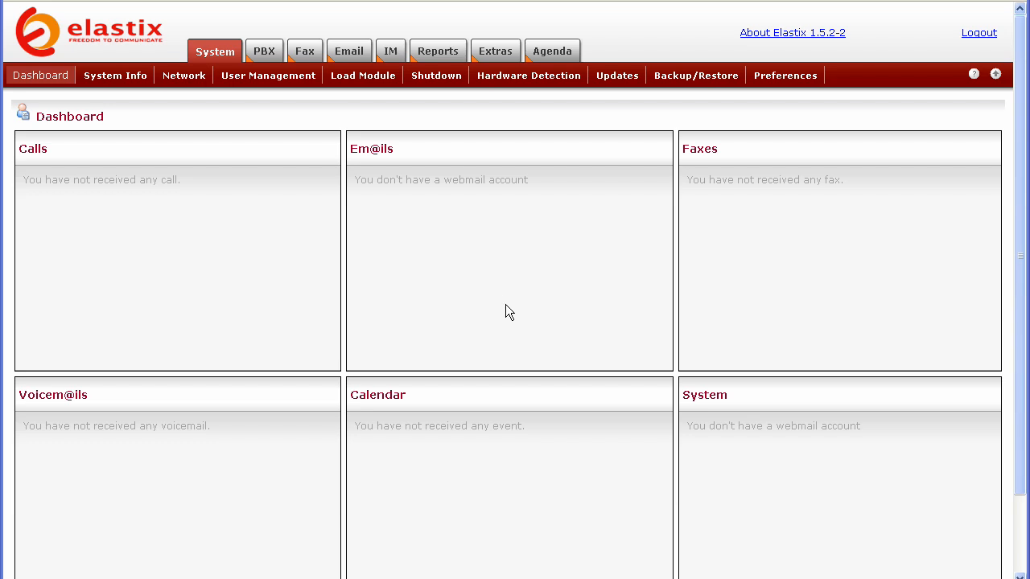
mouse_move(277, 115)
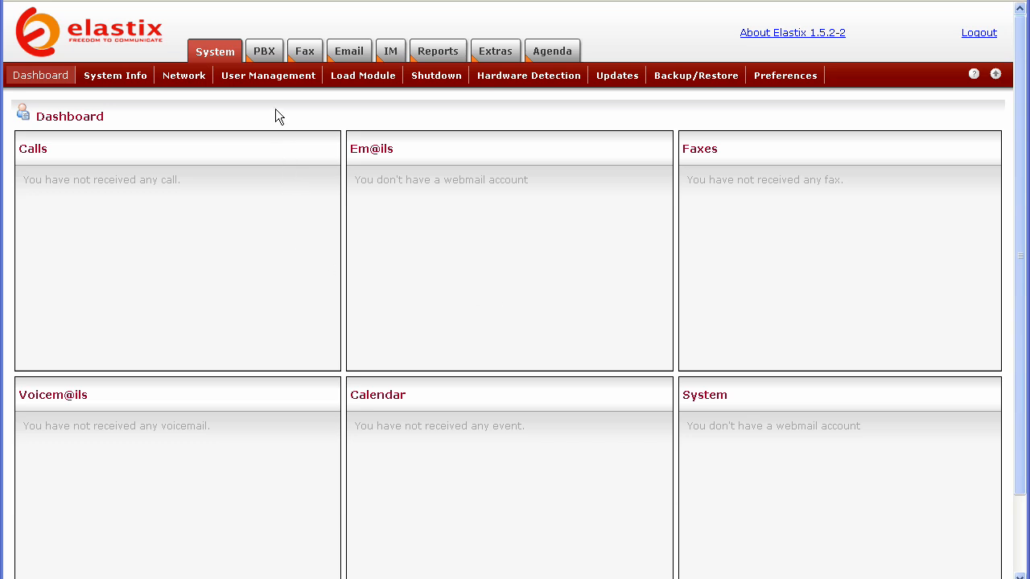
Go to the PBX configuration, landing on the Add an Extension page.
click(264, 50)
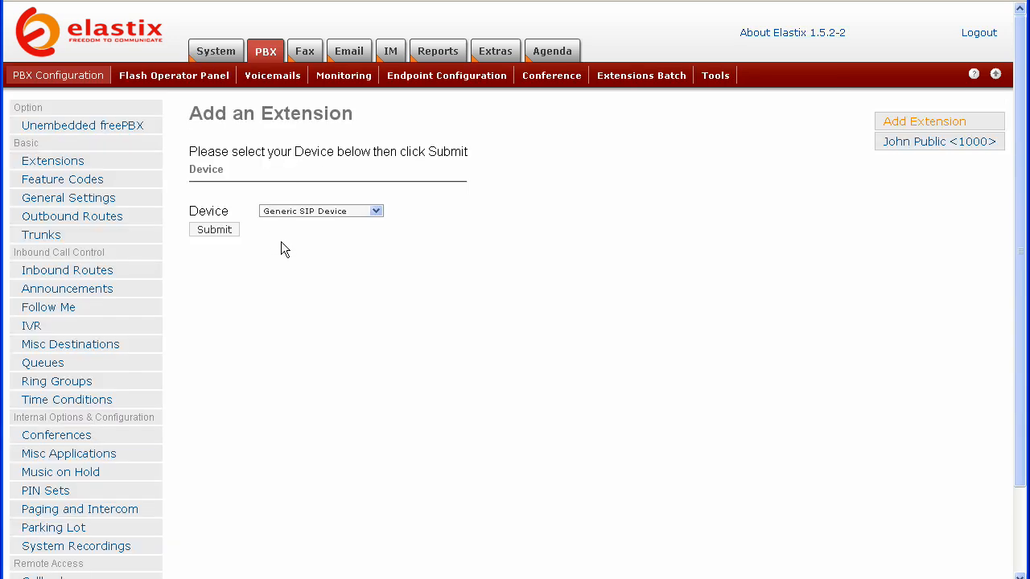
mouse_move(349, 293)
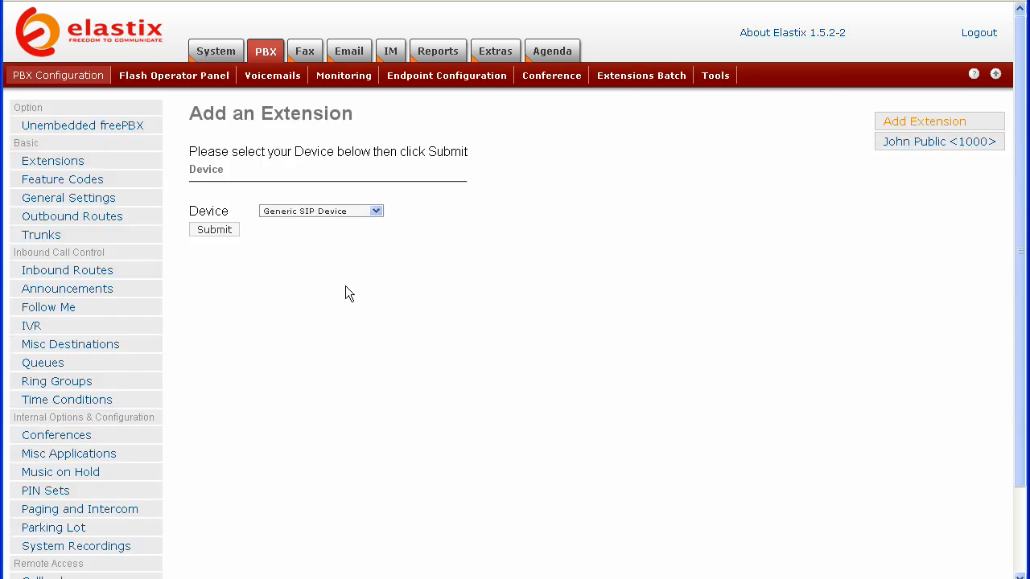
mouse_move(792, 153)
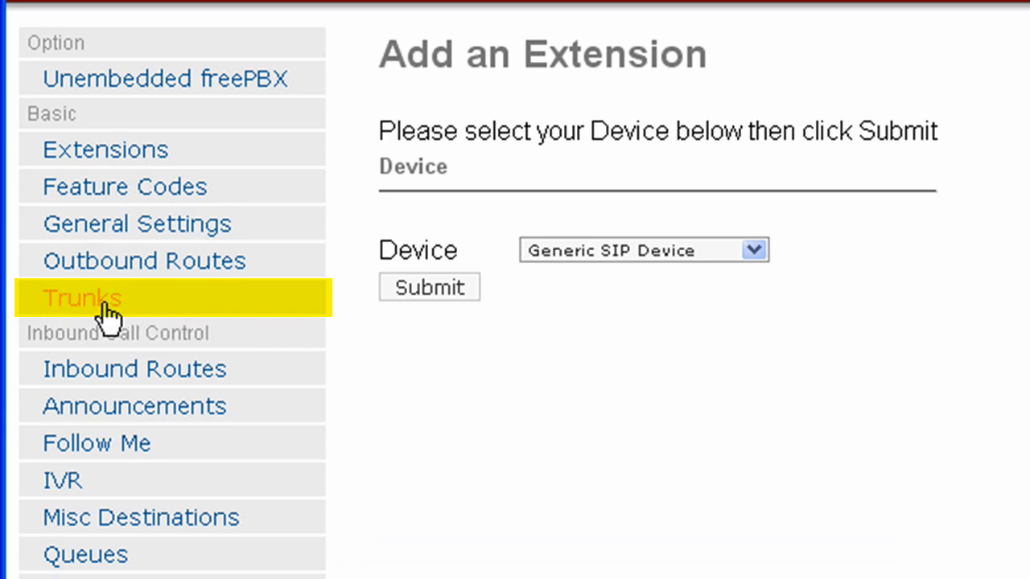
From Trunks, start adding a new SIP trunk to reach its empty form.
click(80, 298)
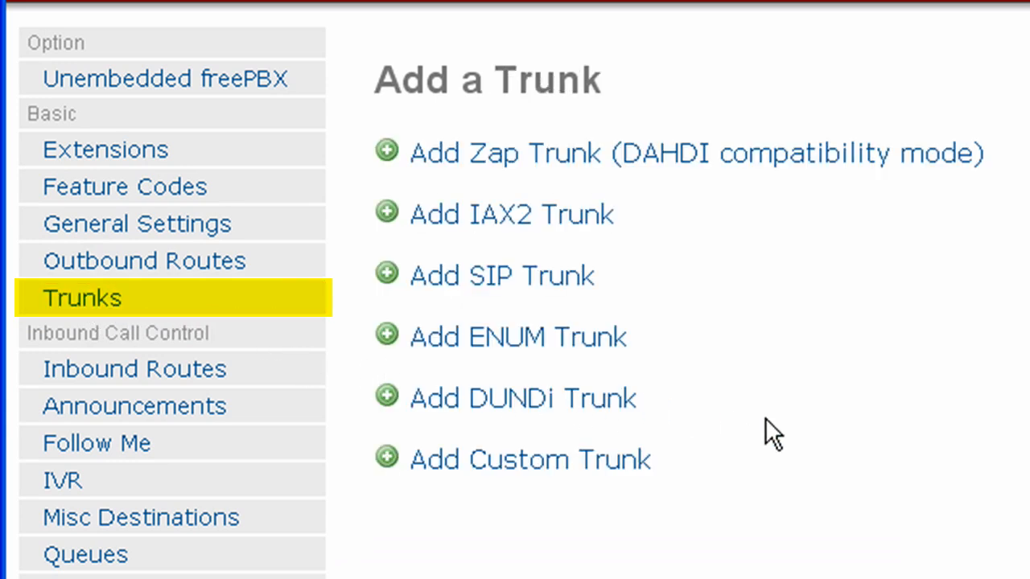
mouse_move(643, 286)
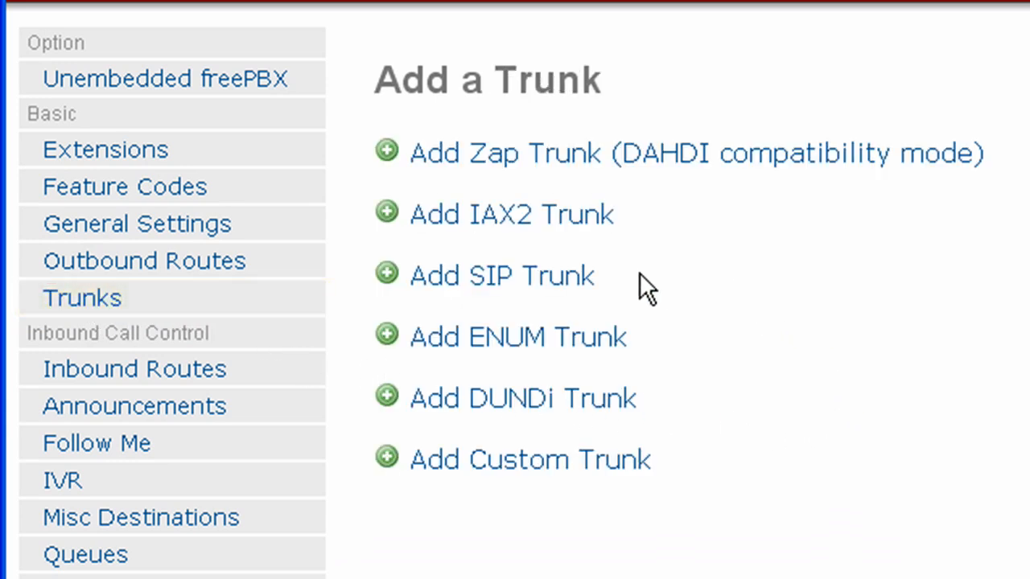
click(489, 275)
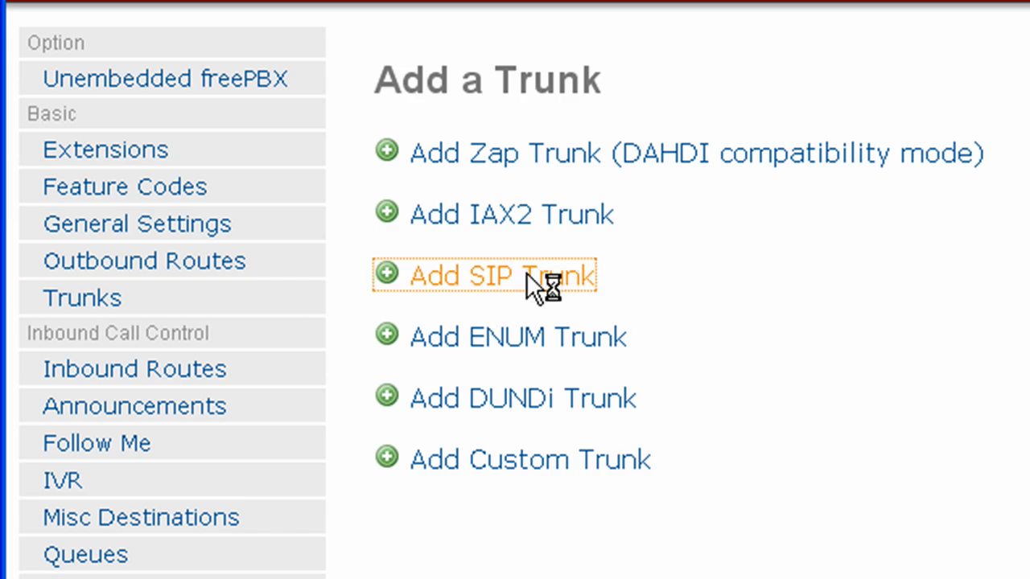
click(479, 275)
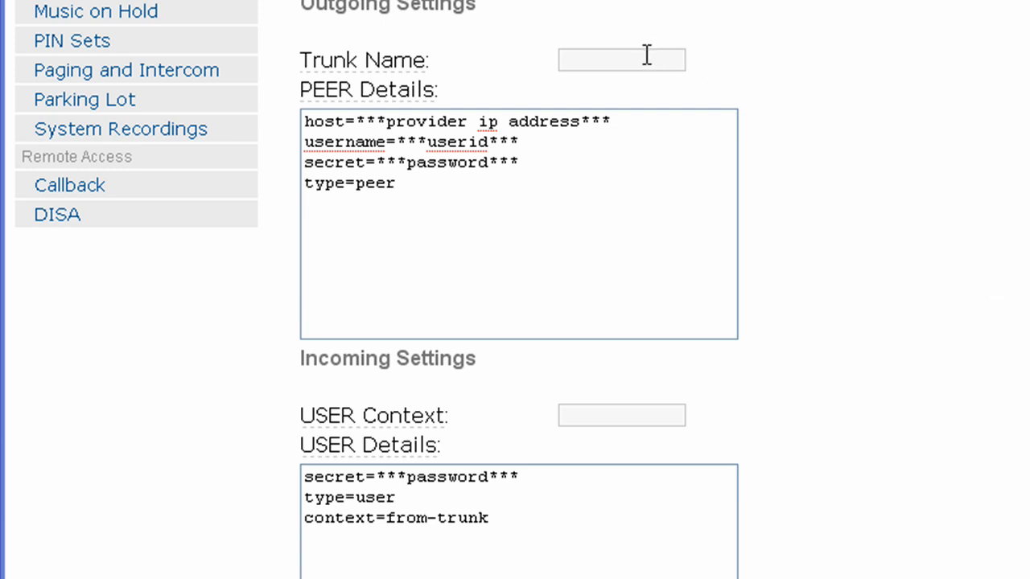
Name the trunk SynapseGlobal.
click(625, 58)
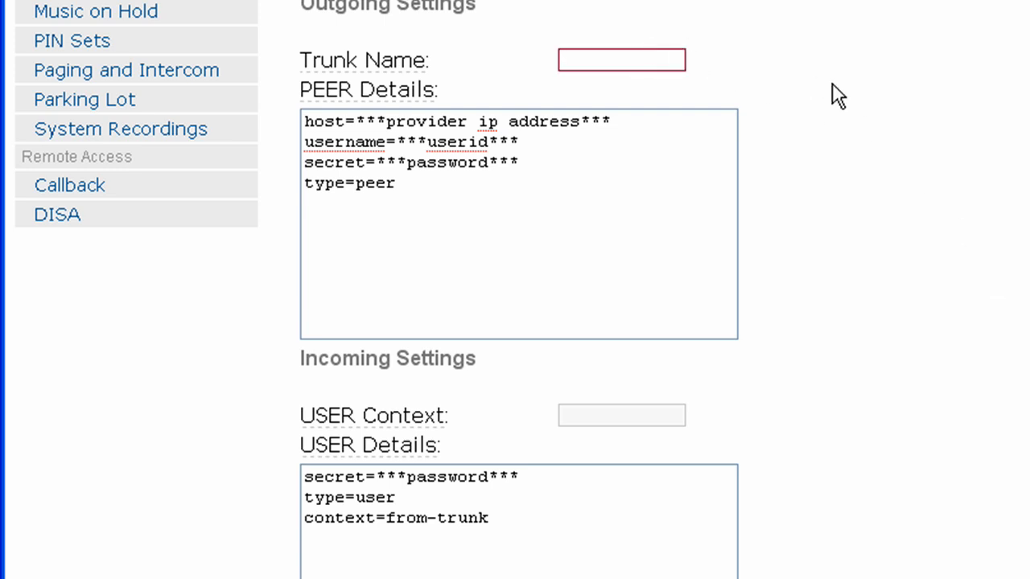
text(SynapseGlo)
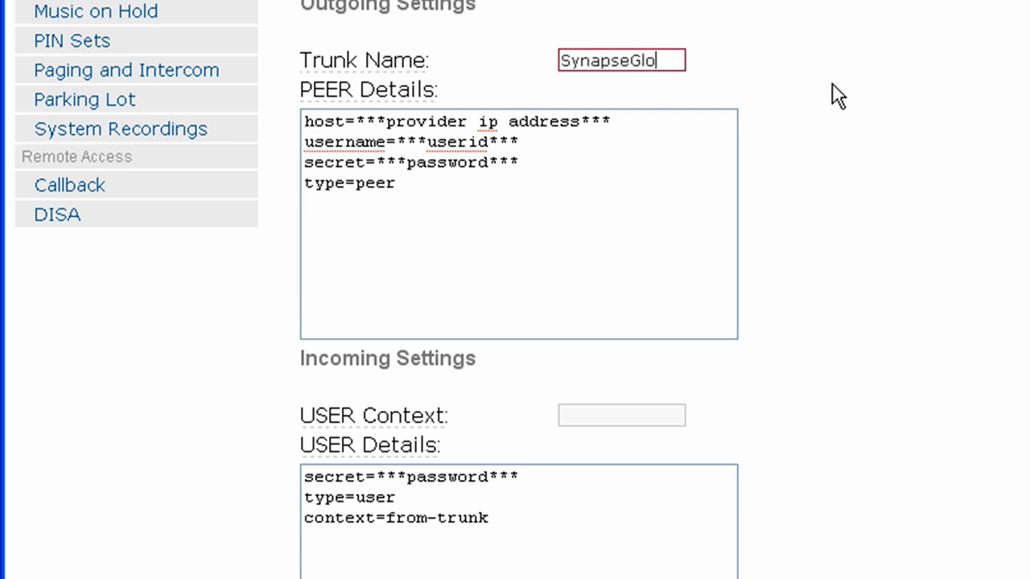
text(bal)
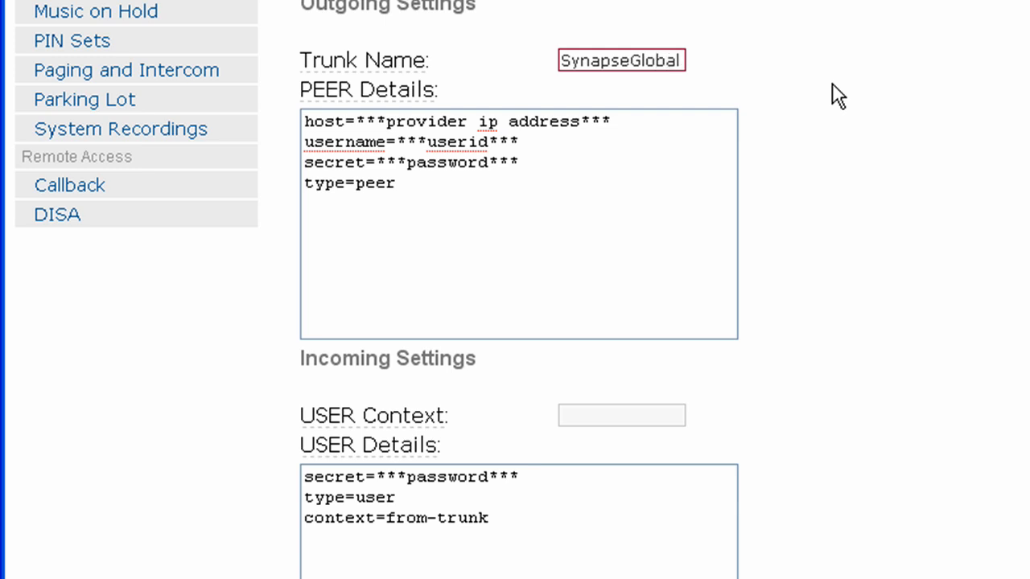
Fill the peer details for voip.synapseglobal.com (type=friend), leave user details empty, and submit the trunk.
click(623, 60)
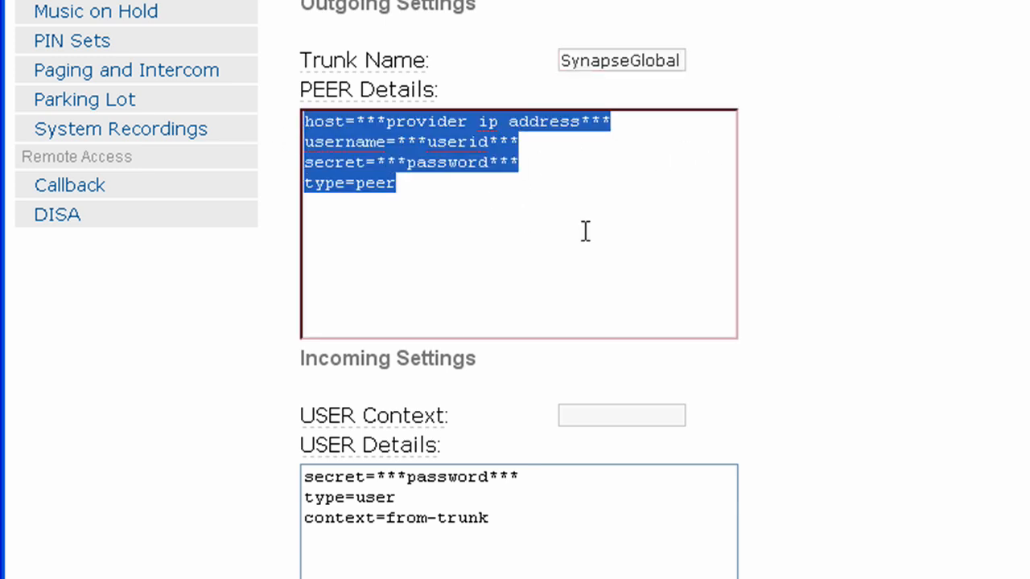
text(type=friend)
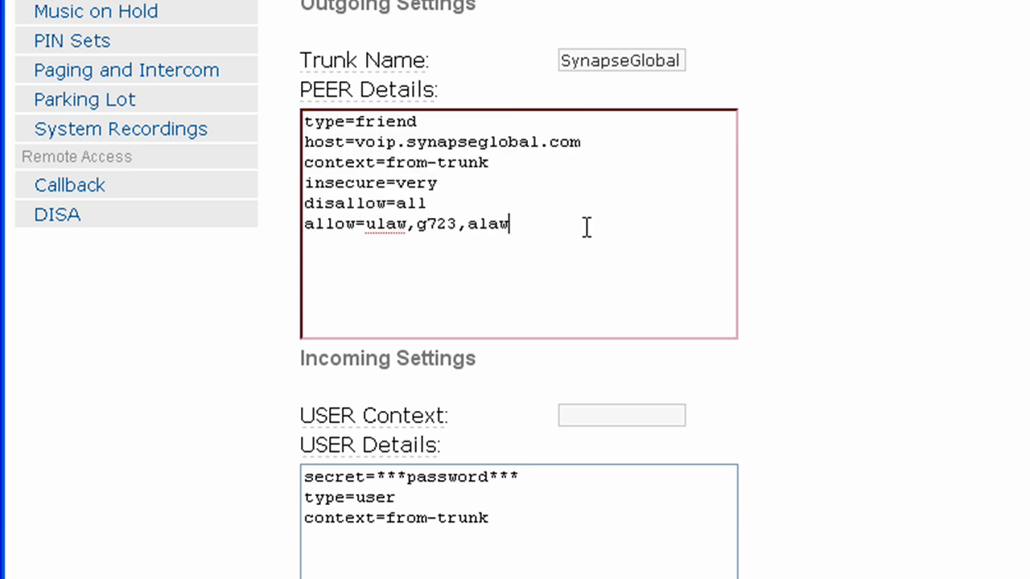
scroll(down, 3)
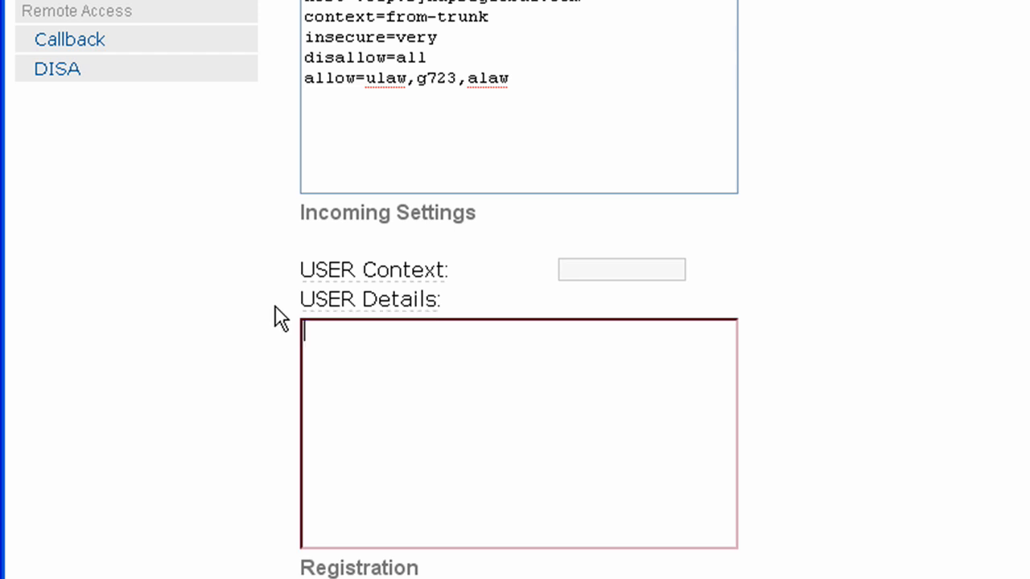
scroll(down, 3)
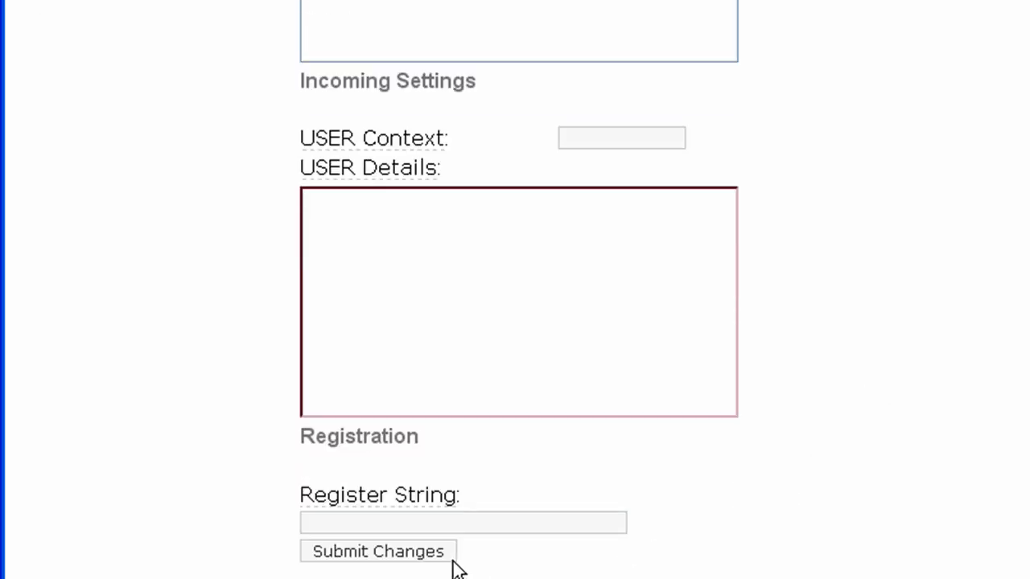
click(380, 551)
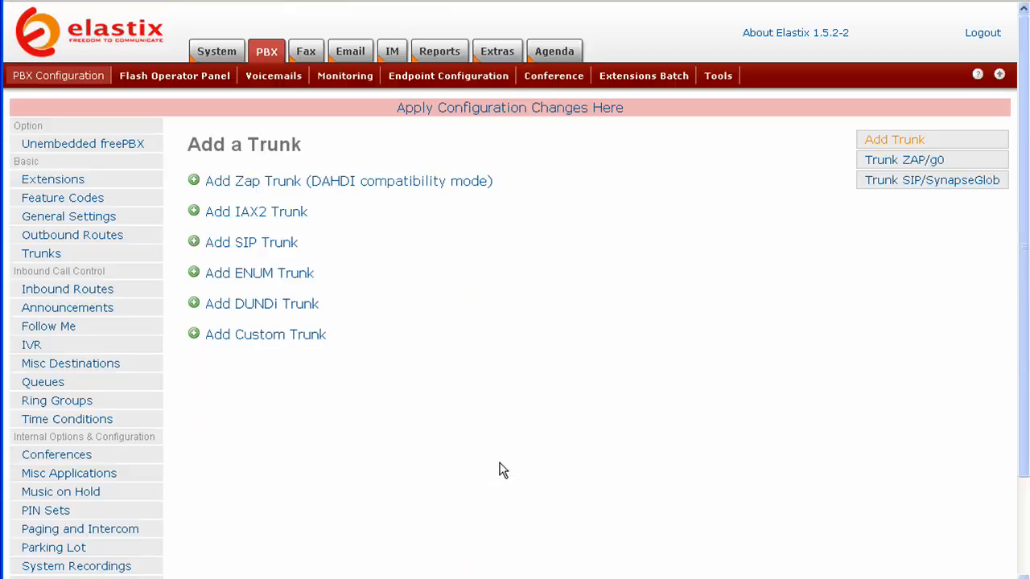
mouse_move(495, 135)
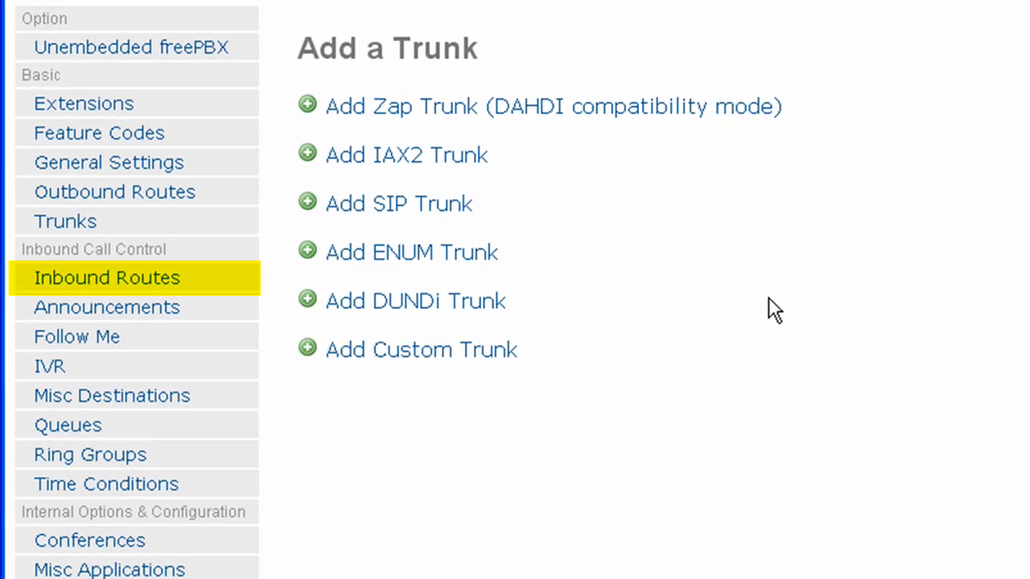
mouse_move(151, 281)
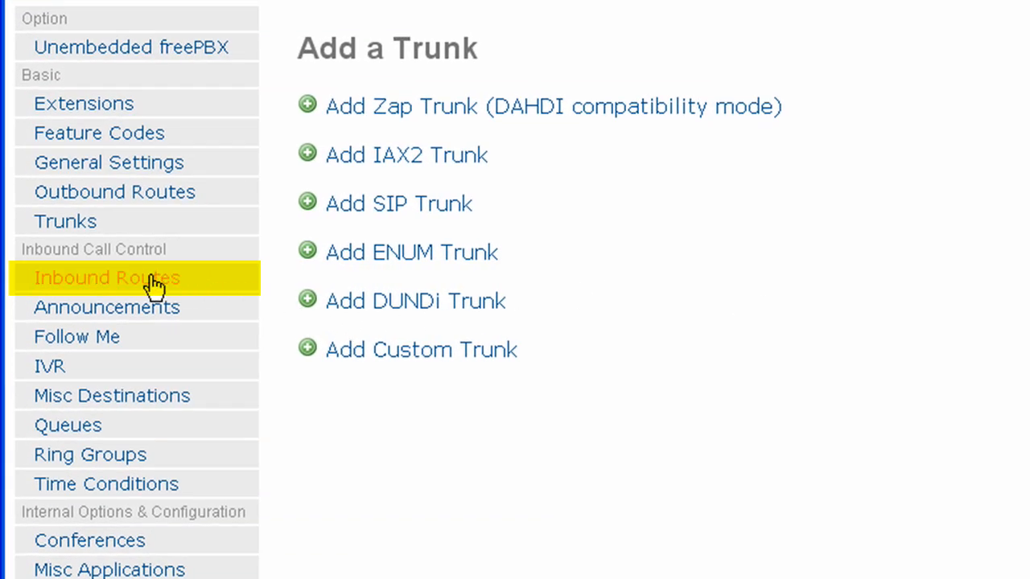
click(106, 276)
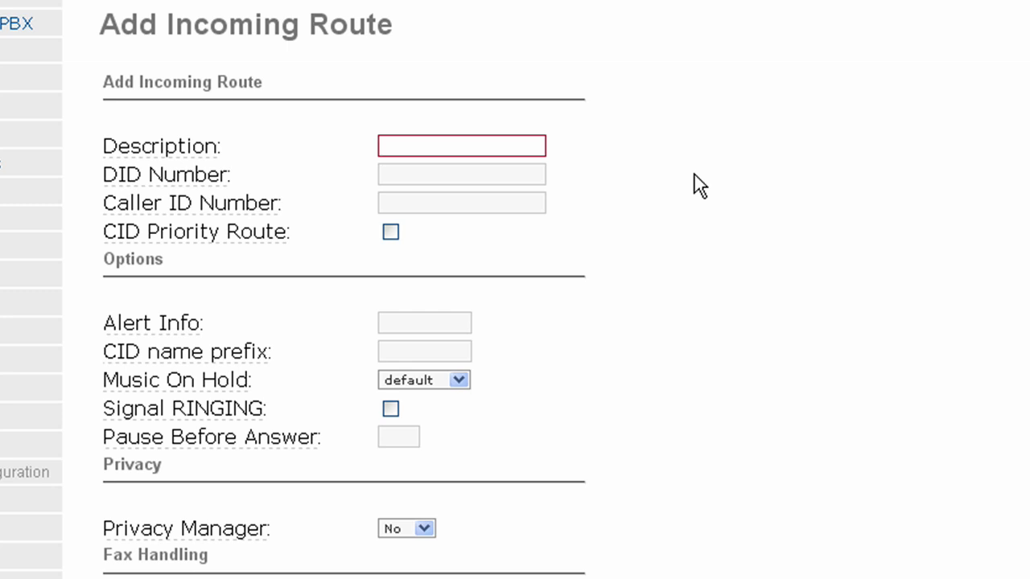
text(Californ)
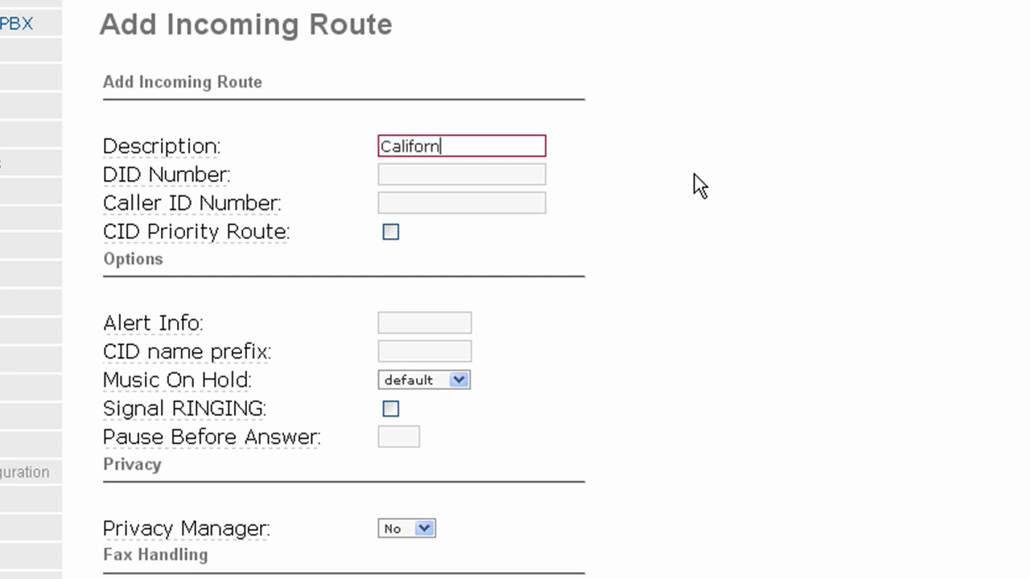
text(ia nu)
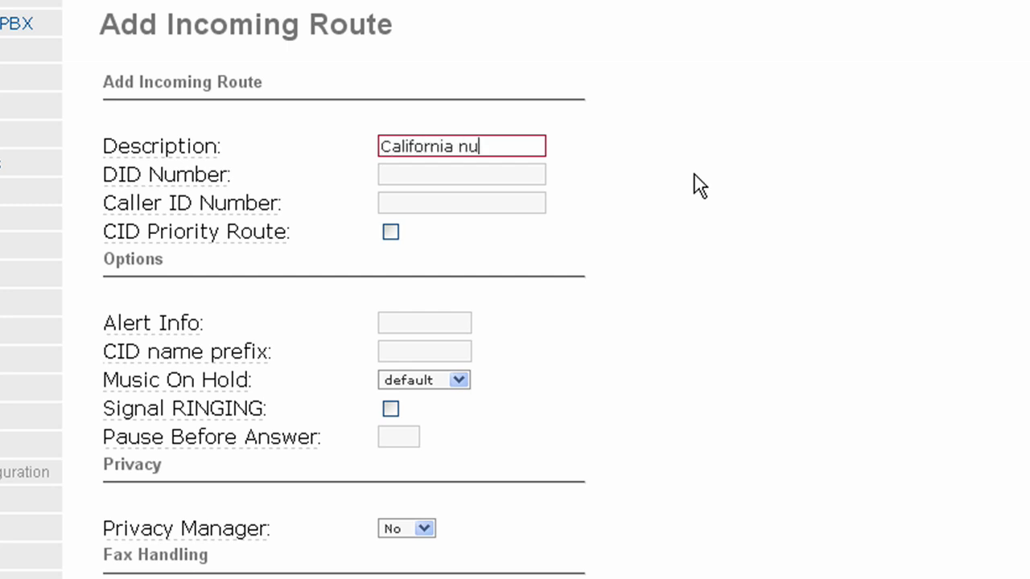
click(460, 174)
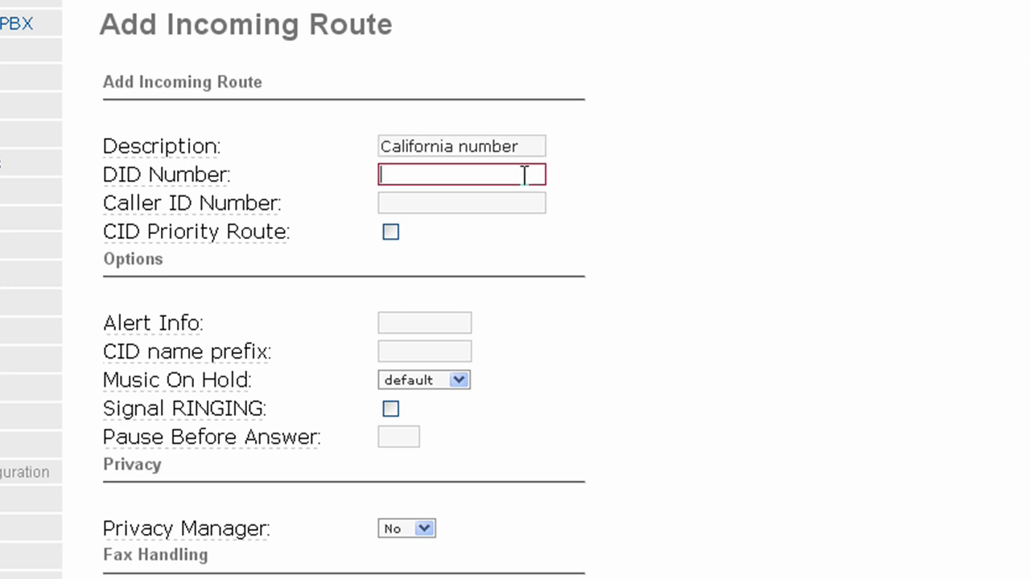
mouse_move(680, 203)
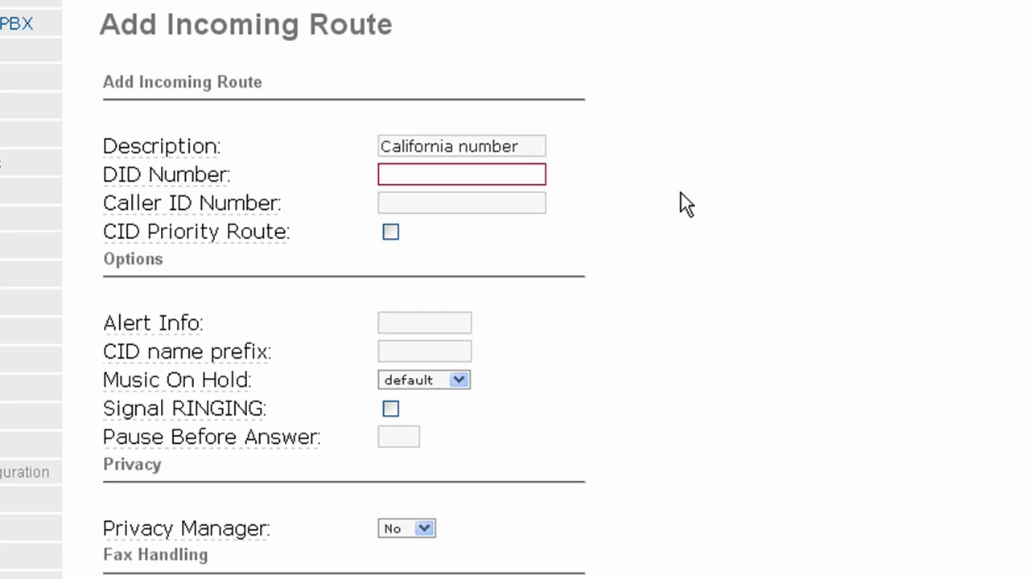
text(2135555555)
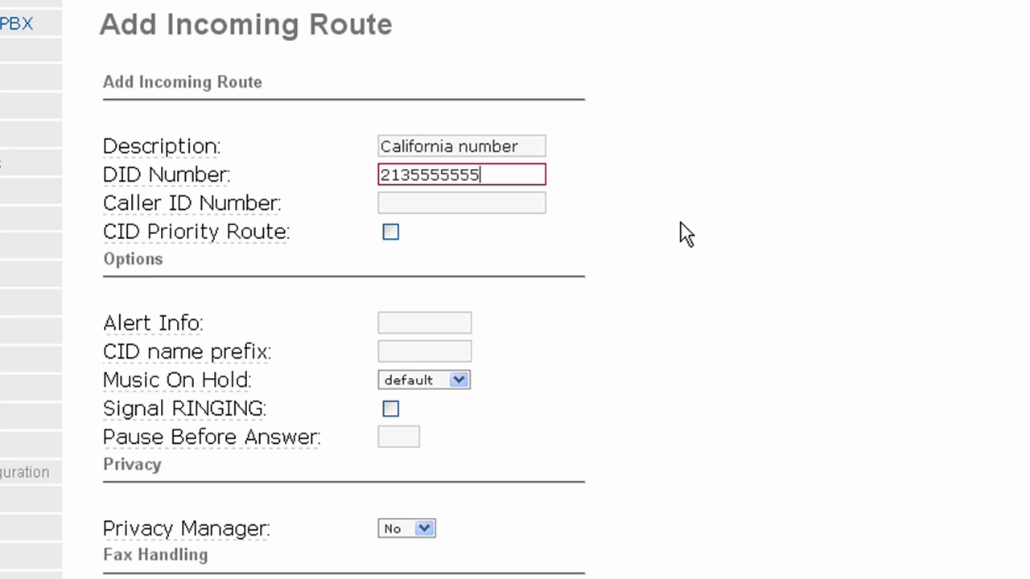
scroll(down, 3)
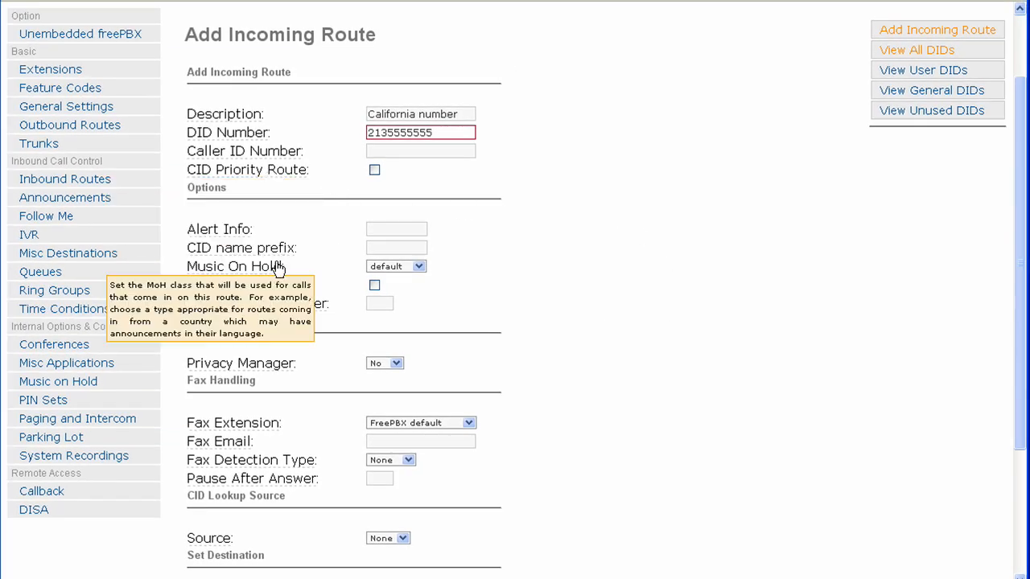
mouse_move(535, 257)
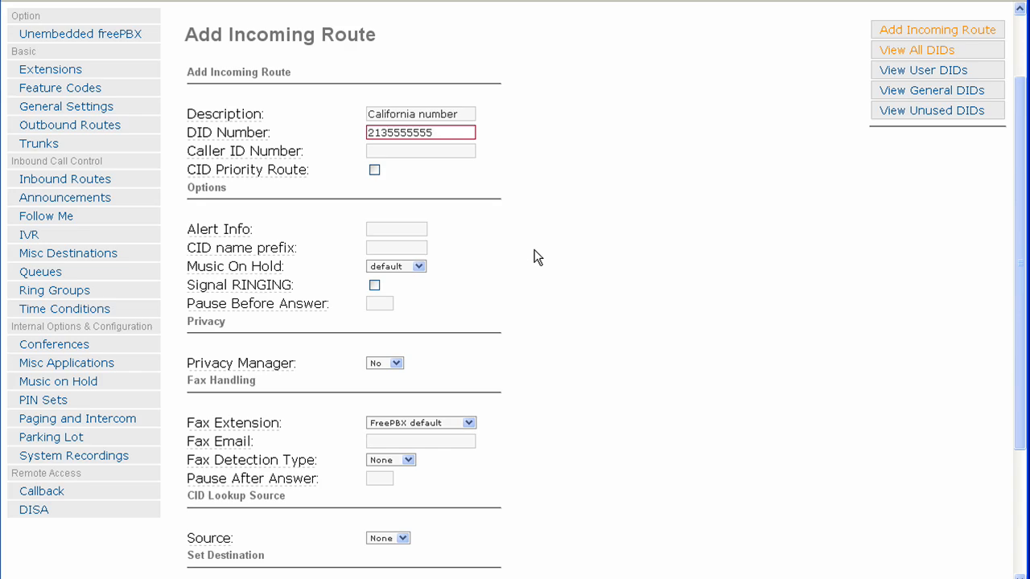
After glancing at the hangup options, set the destination to extension 1000, John Public.
scroll(down, 3)
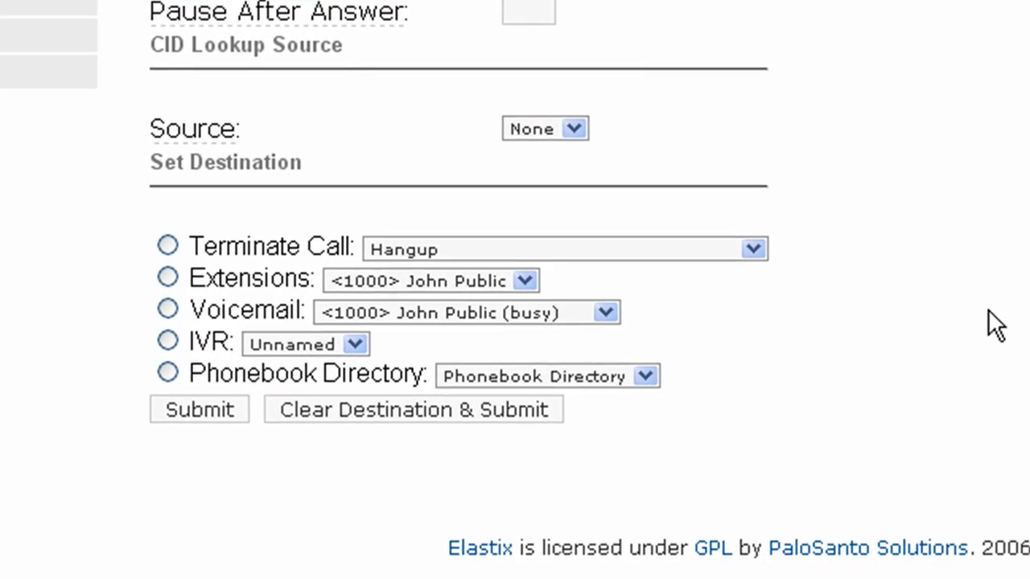
mouse_move(208, 196)
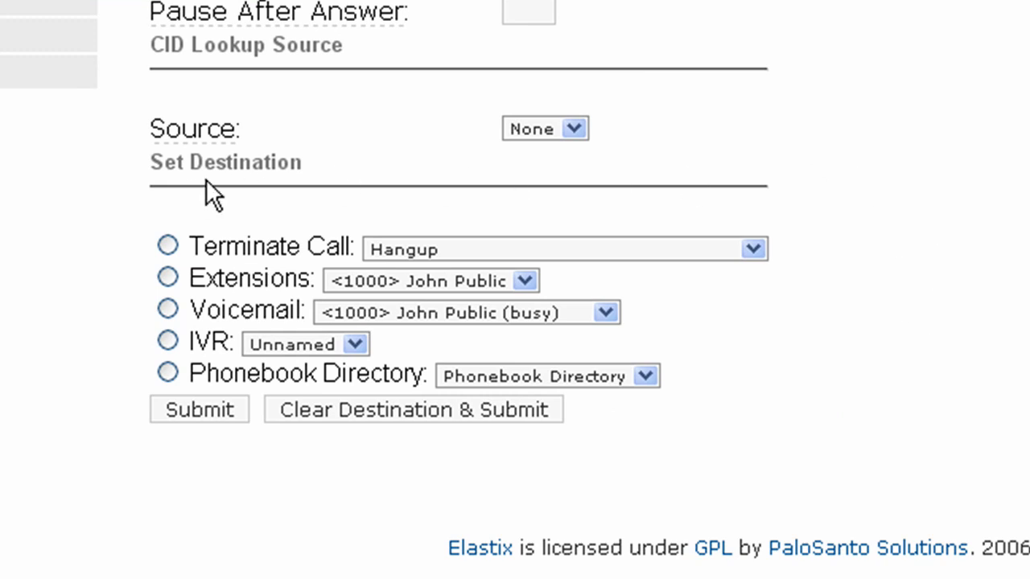
mouse_move(70, 270)
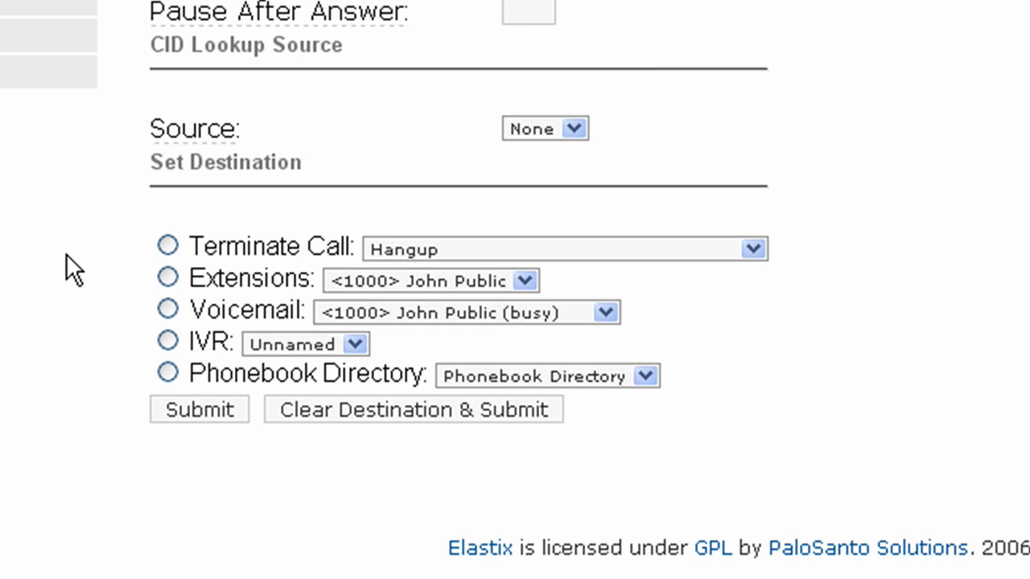
click(168, 245)
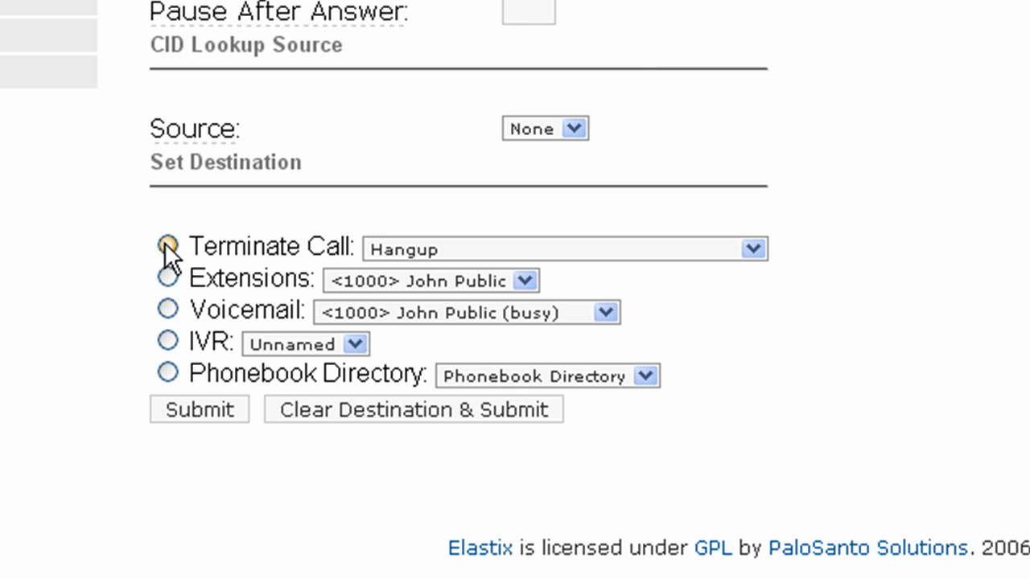
click(753, 248)
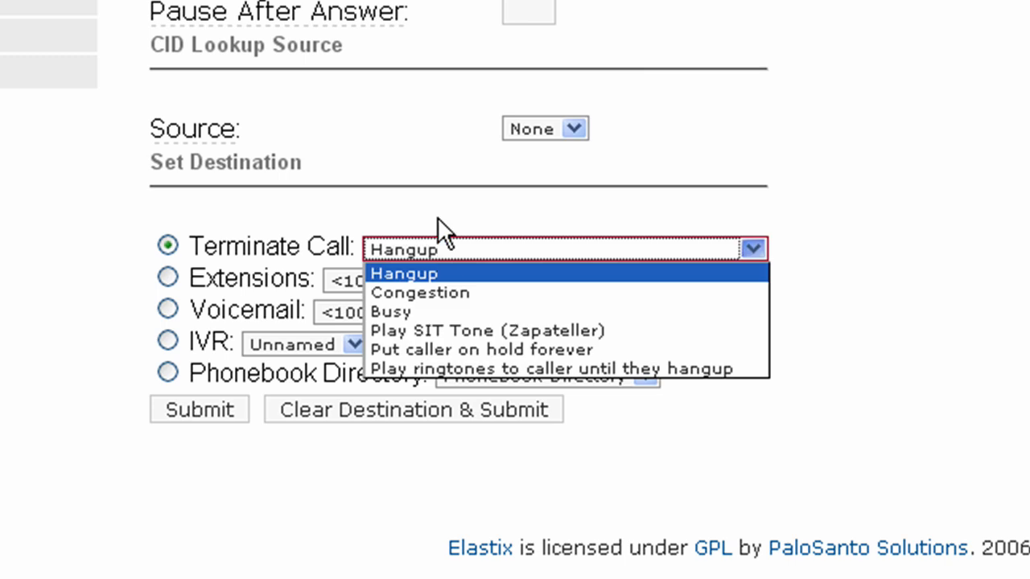
click(168, 277)
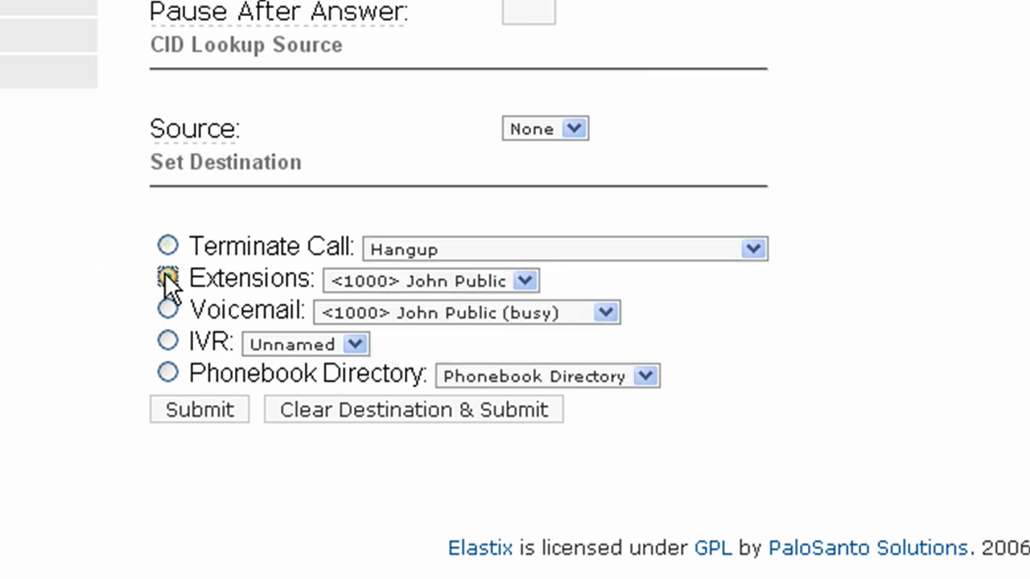
click(167, 278)
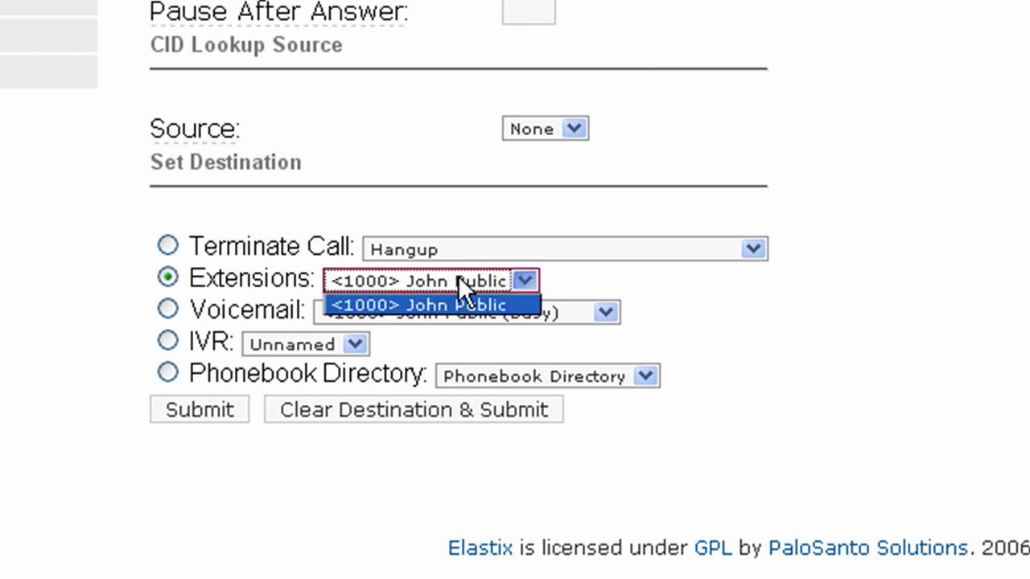
click(425, 305)
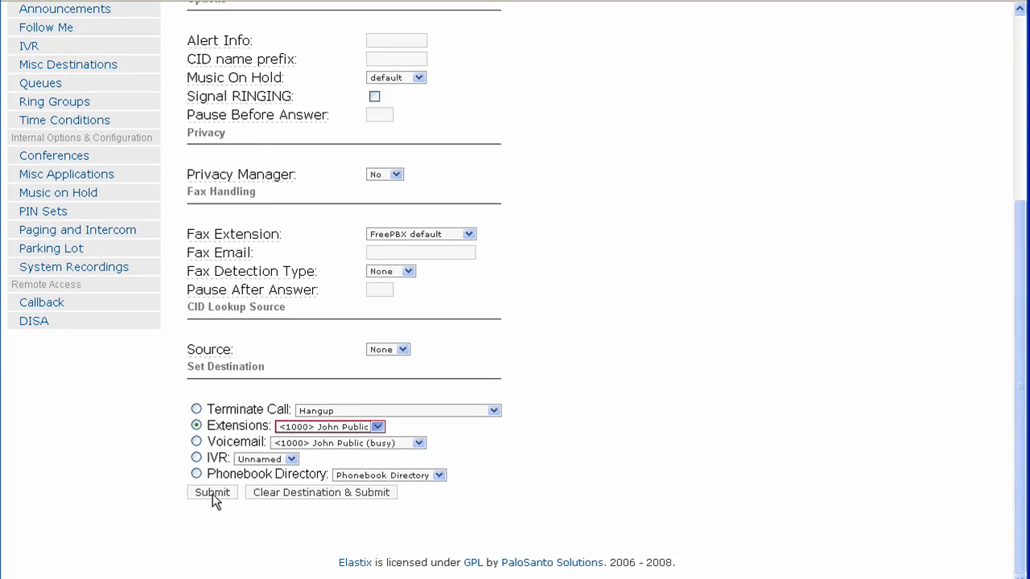
click(213, 492)
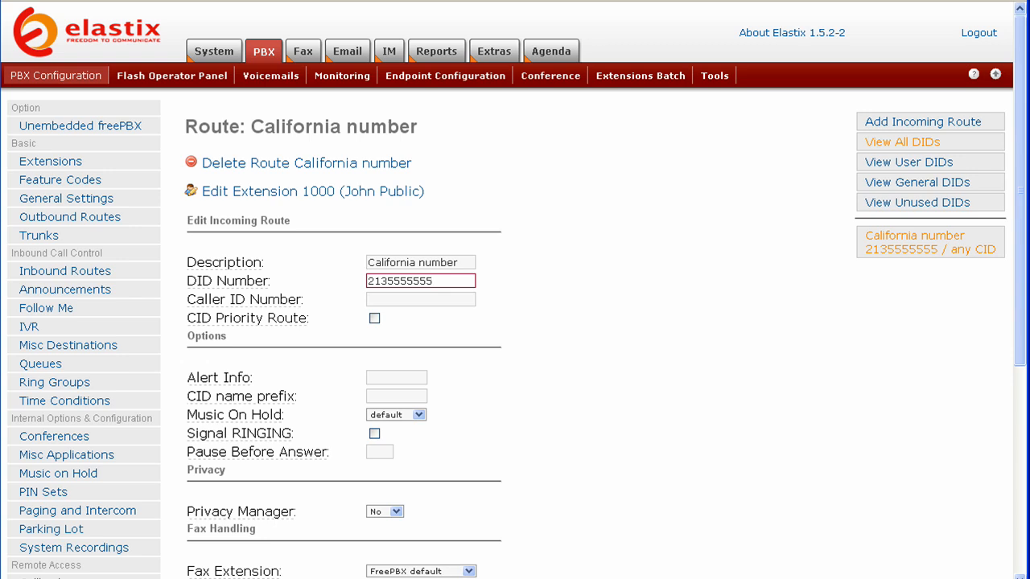
mouse_move(891, 496)
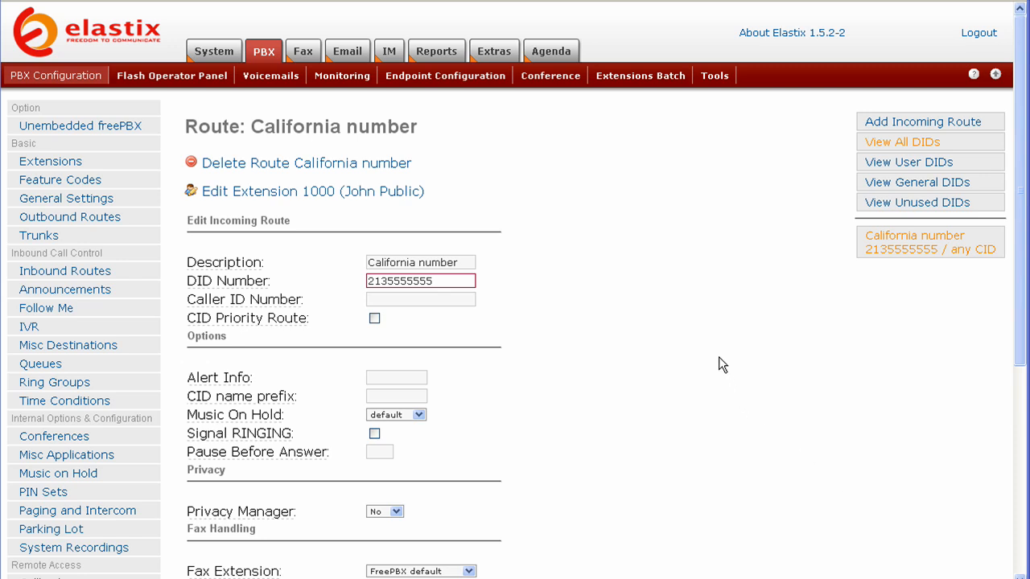
mouse_move(628, 266)
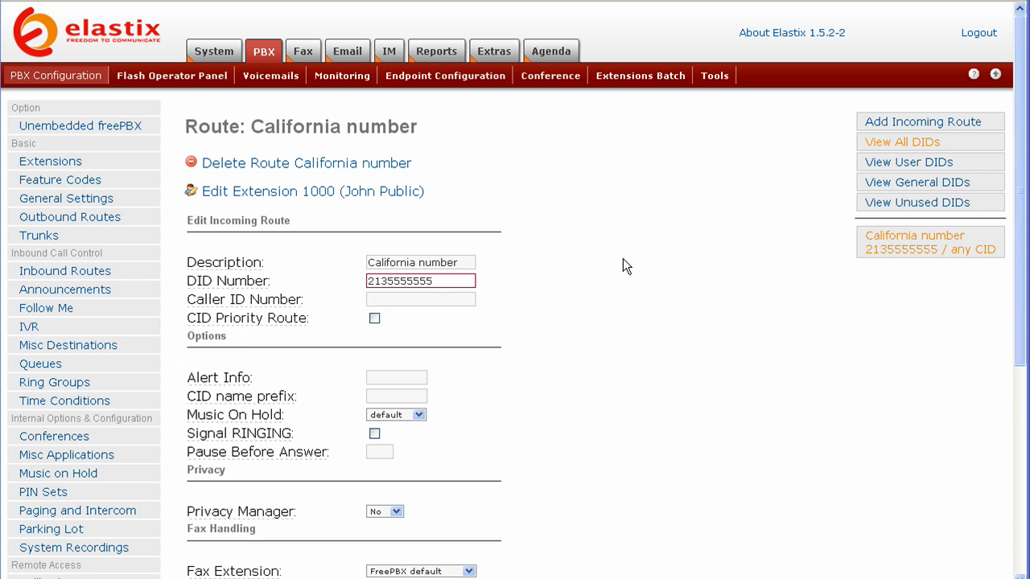